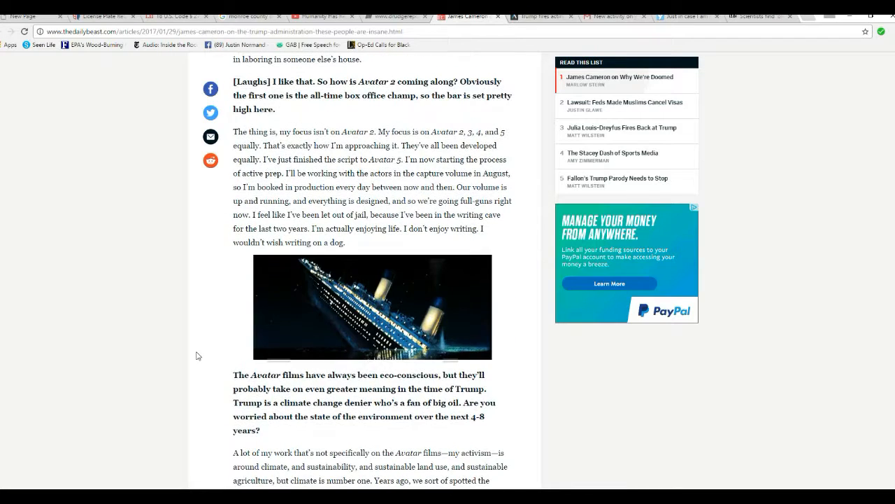
scroll("down", 3)
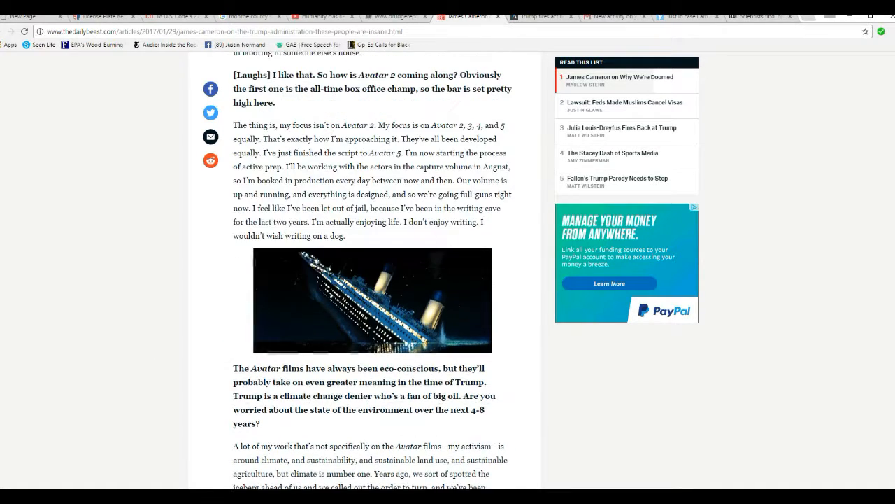
scroll("down", 3)
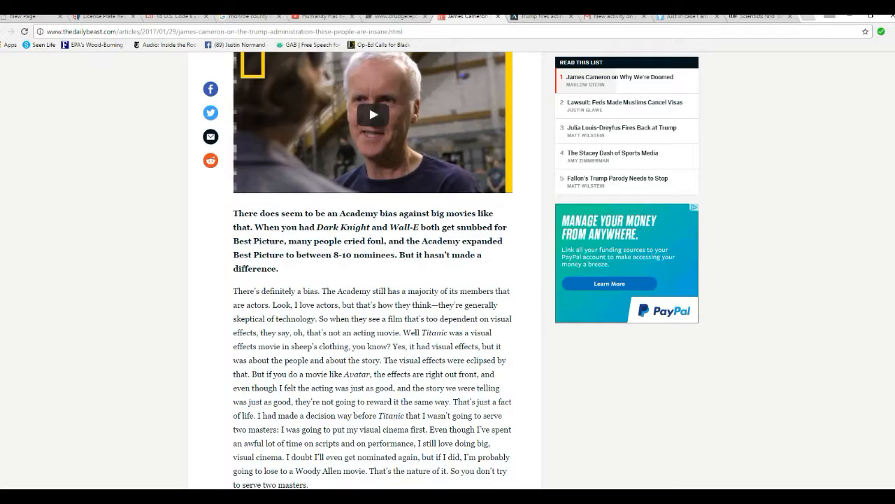
scroll("down", 3)
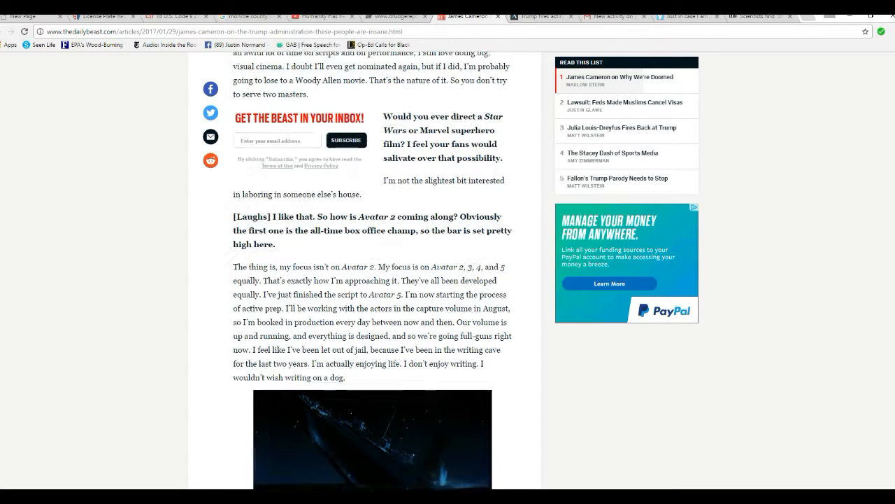
scroll("down", 3)
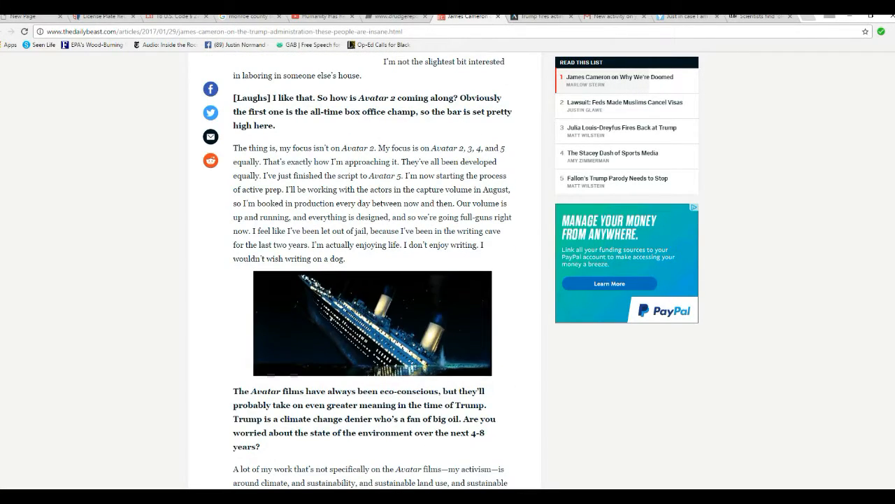
scroll("down", 3)
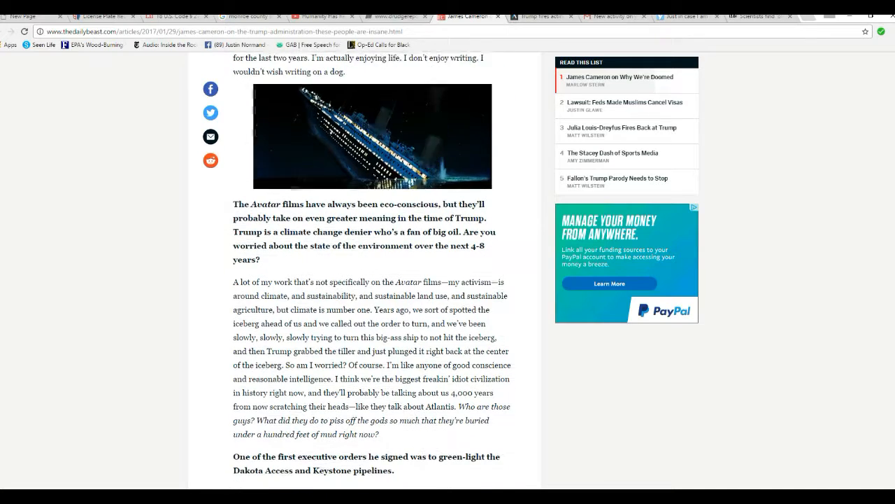
scroll("down", 3)
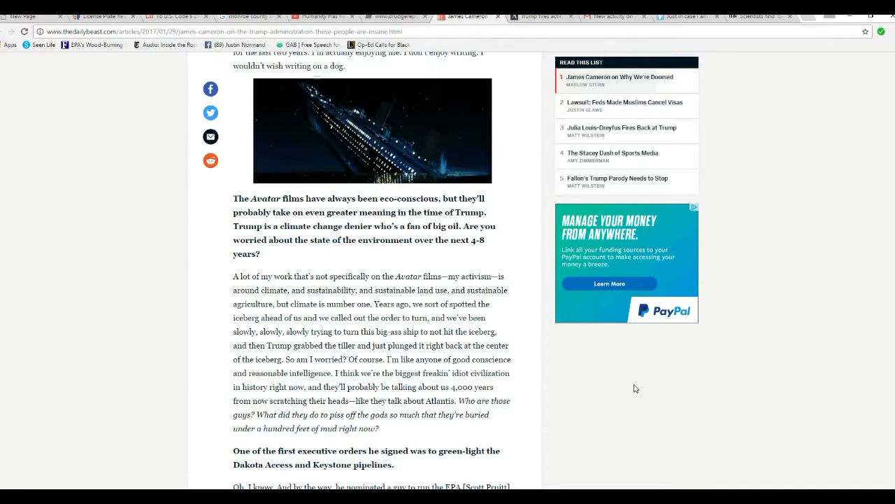
scroll("down", 3)
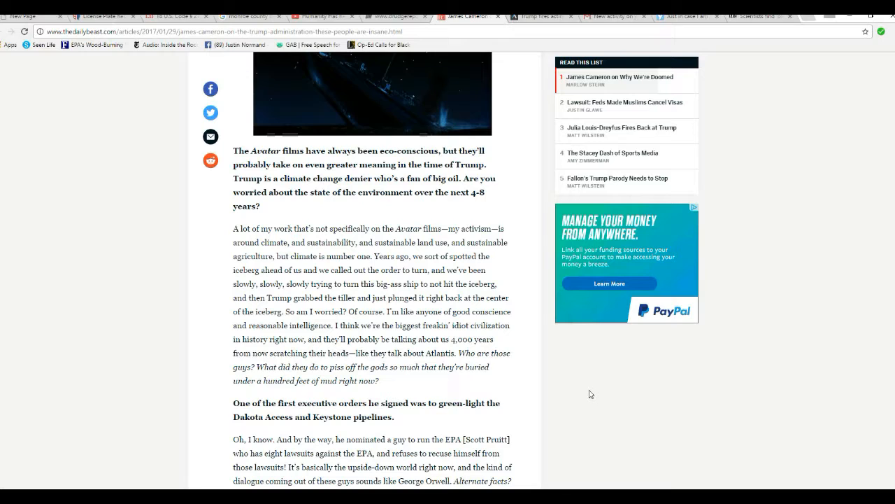
scroll("down", 3)
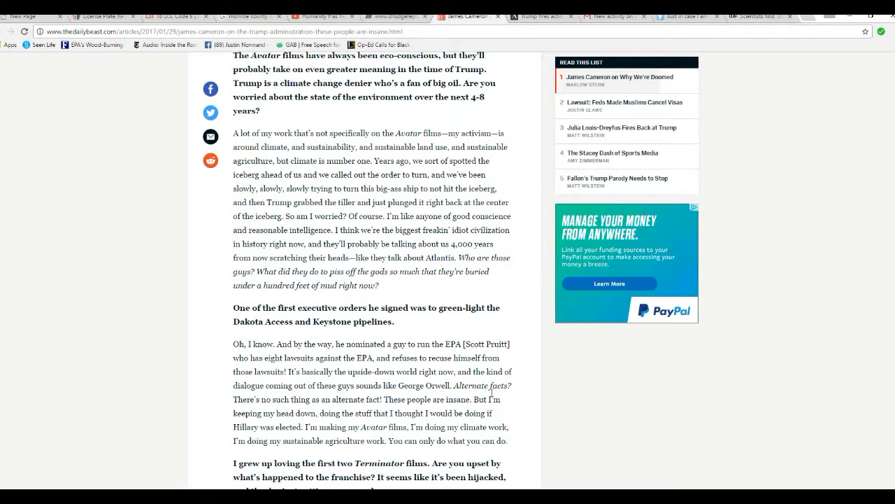
mouse_move(437, 283)
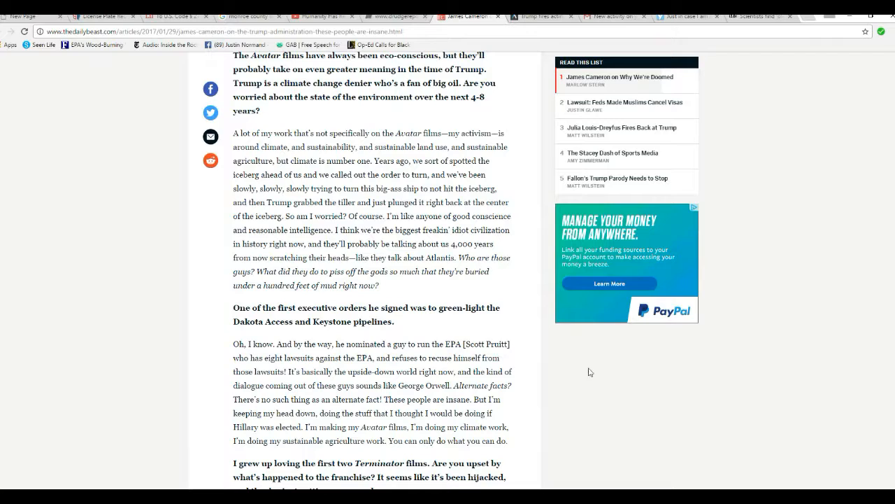
mouse_move(566, 380)
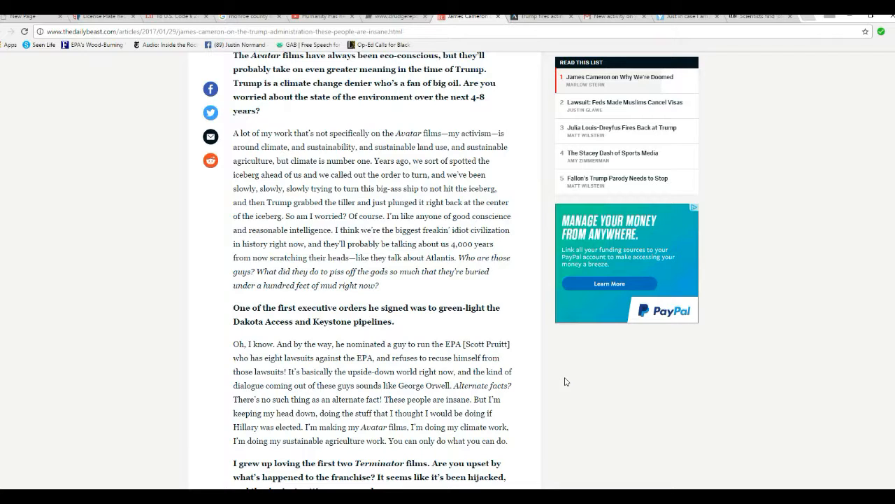
mouse_move(573, 364)
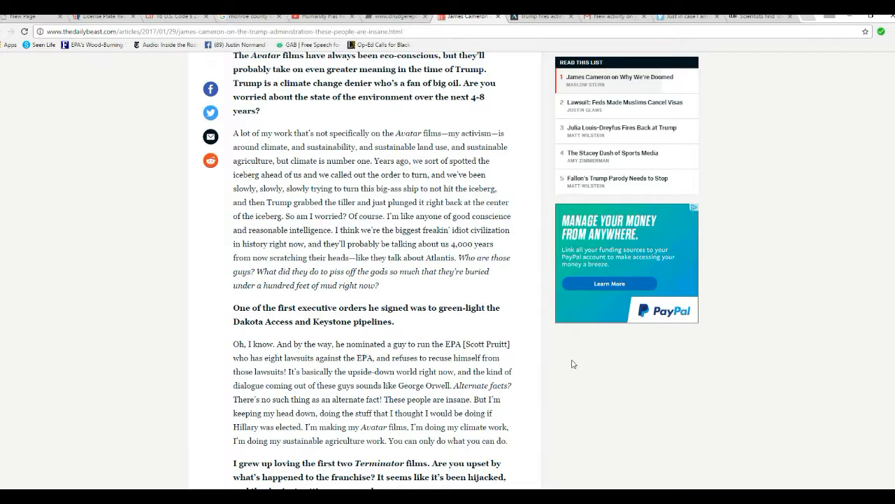
mouse_move(556, 360)
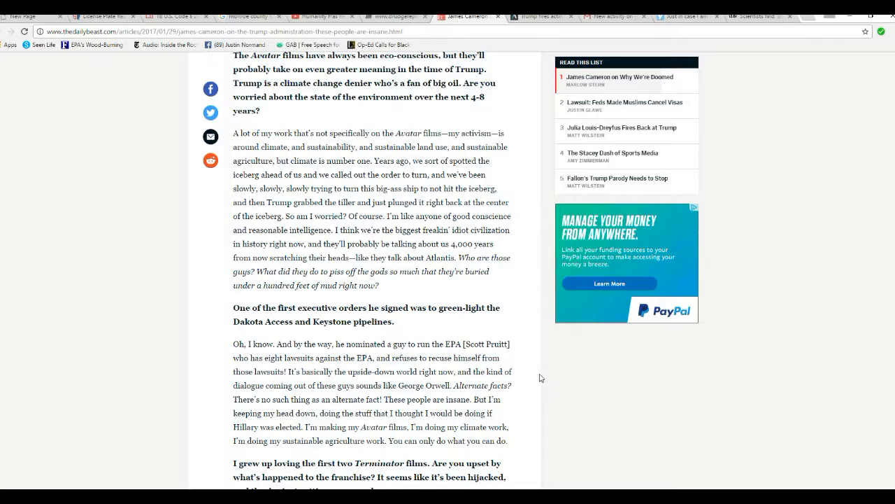
mouse_move(530, 383)
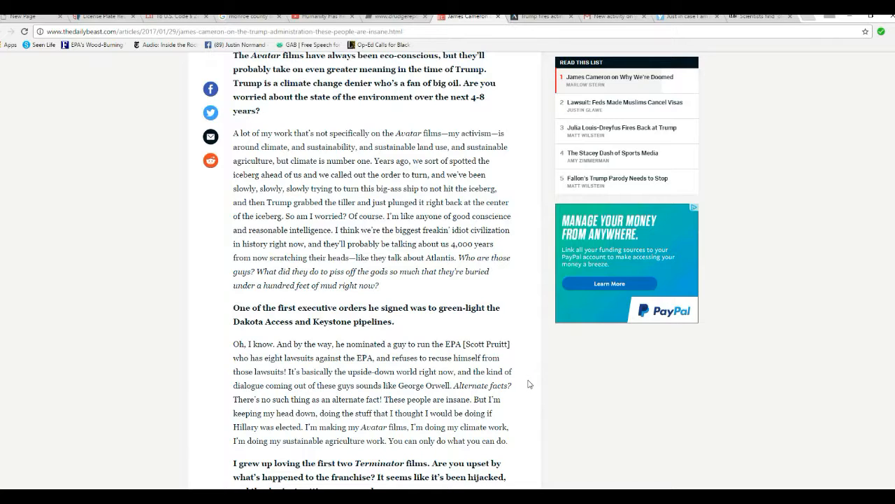
mouse_move(567, 409)
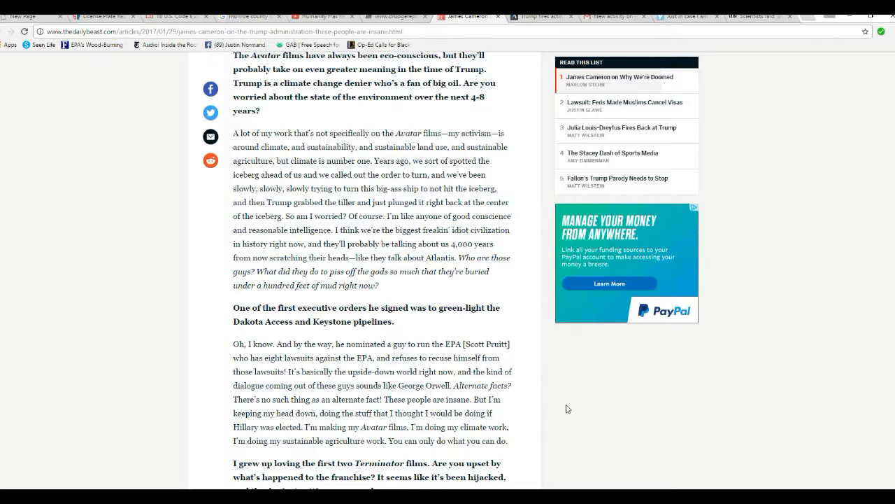
mouse_move(297, 338)
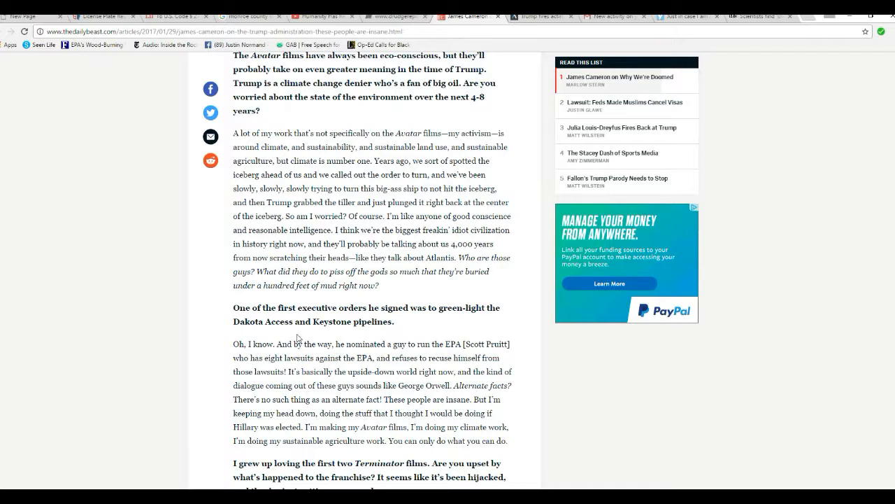
mouse_move(569, 401)
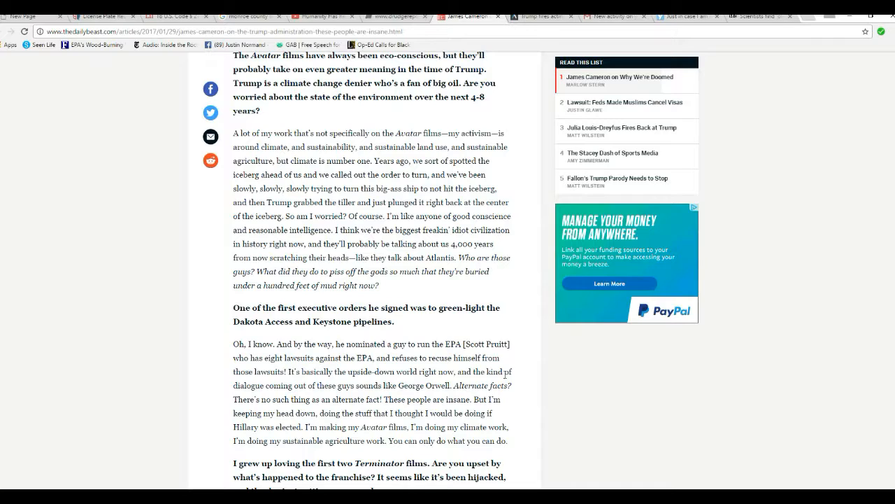
mouse_move(593, 397)
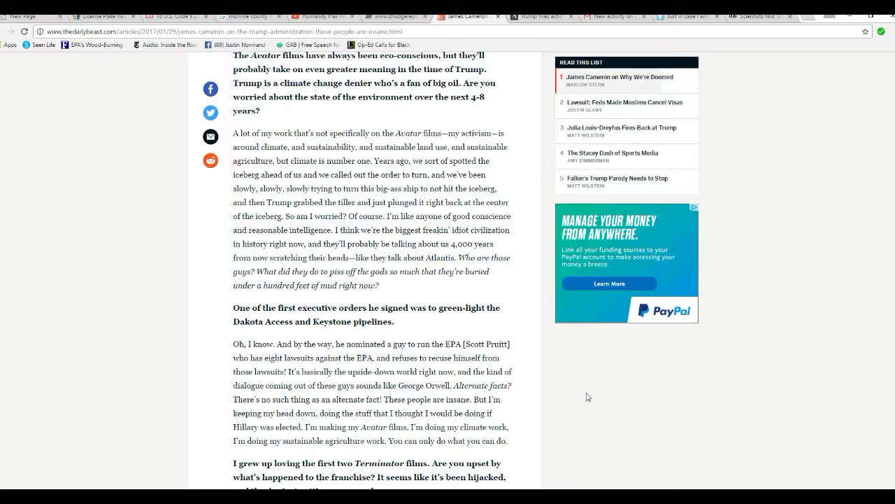
mouse_move(579, 389)
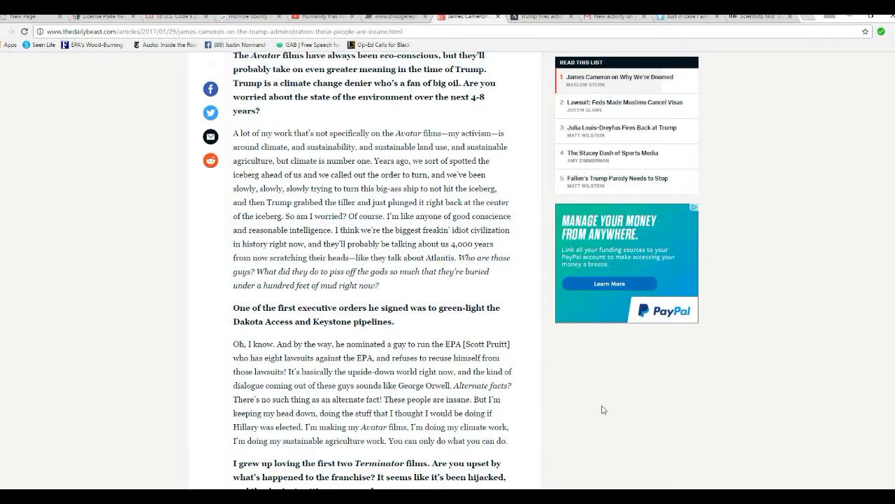
mouse_move(423, 459)
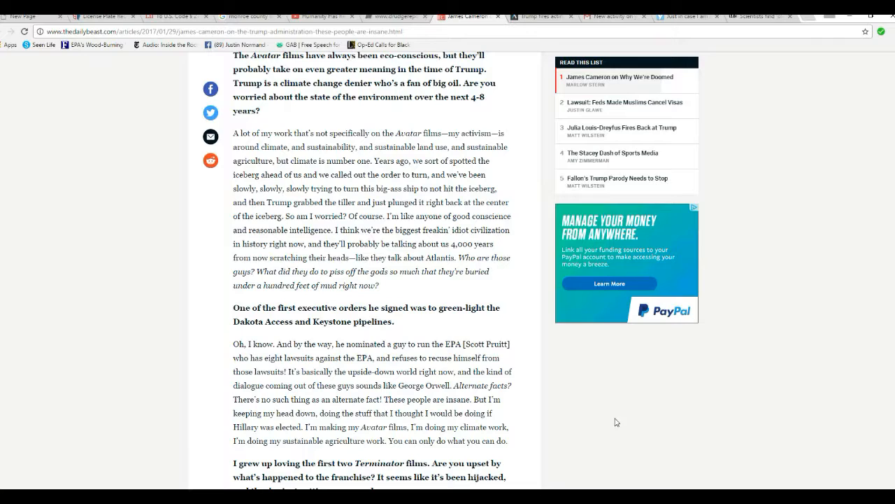
mouse_move(584, 412)
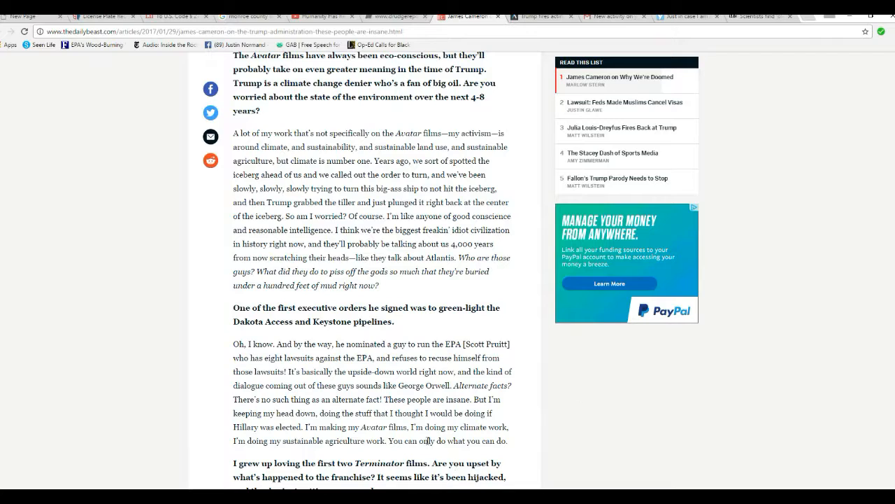
mouse_move(563, 433)
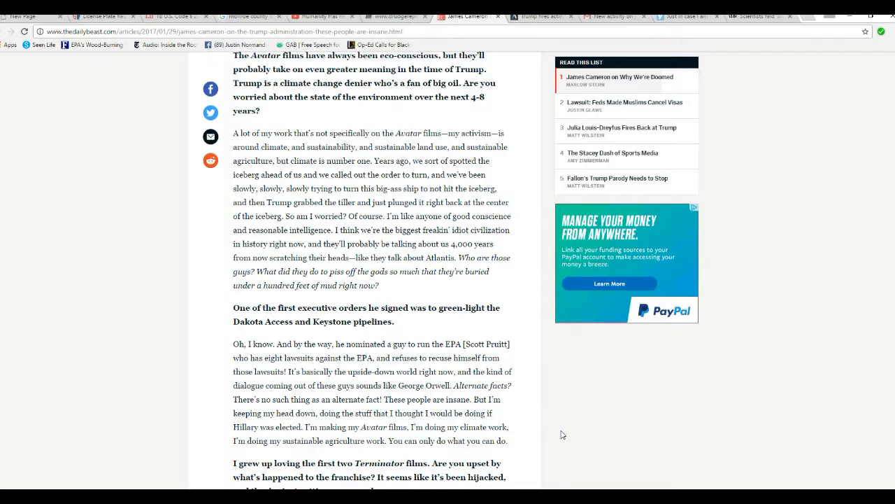
mouse_move(554, 423)
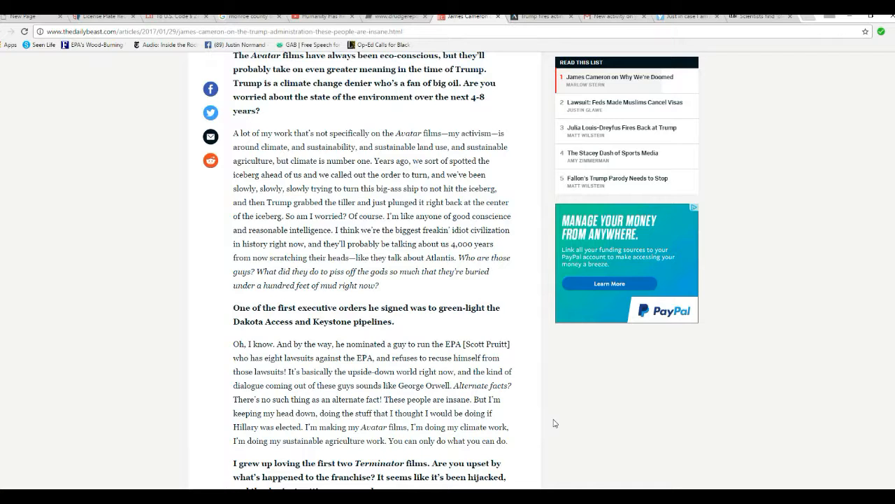
mouse_move(585, 435)
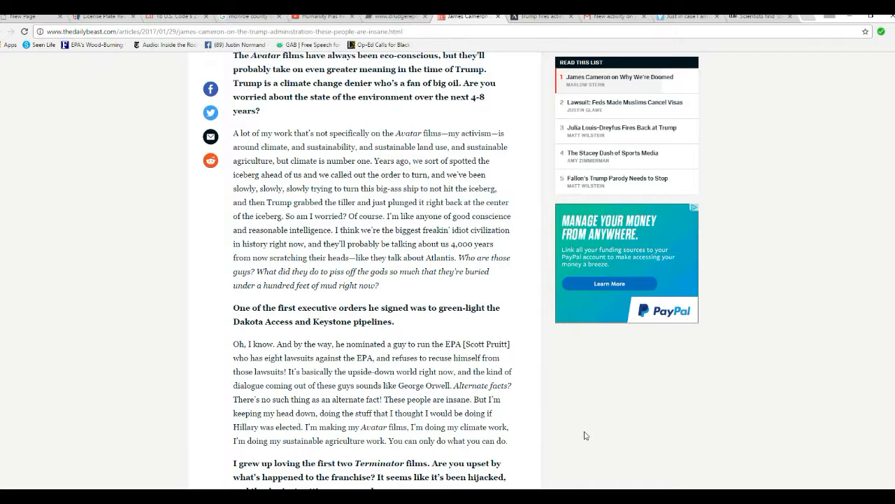
scroll("down", 3)
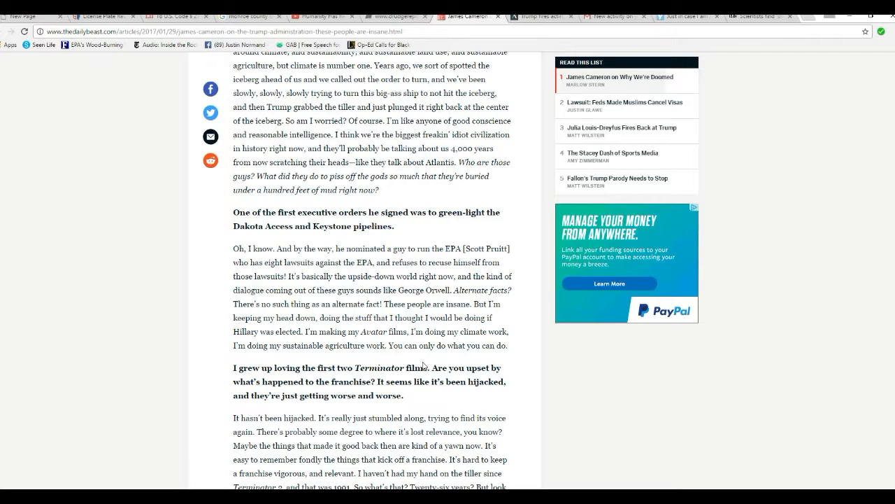
mouse_move(429, 358)
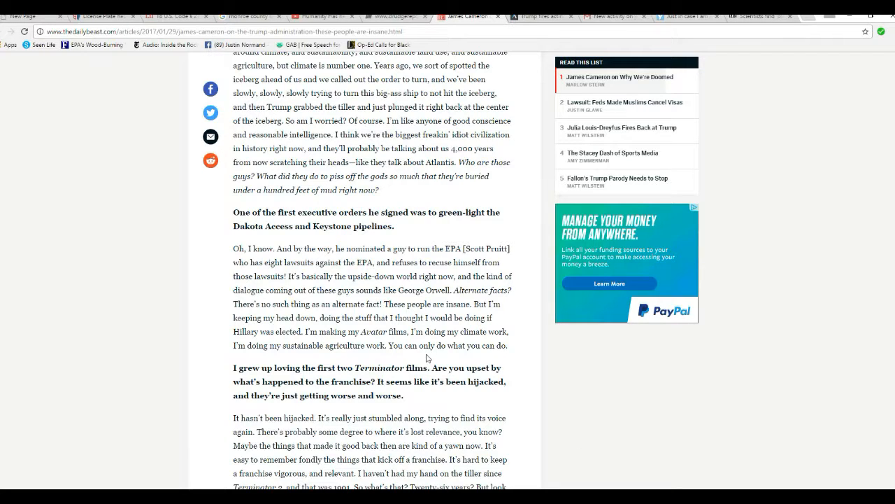
mouse_move(551, 399)
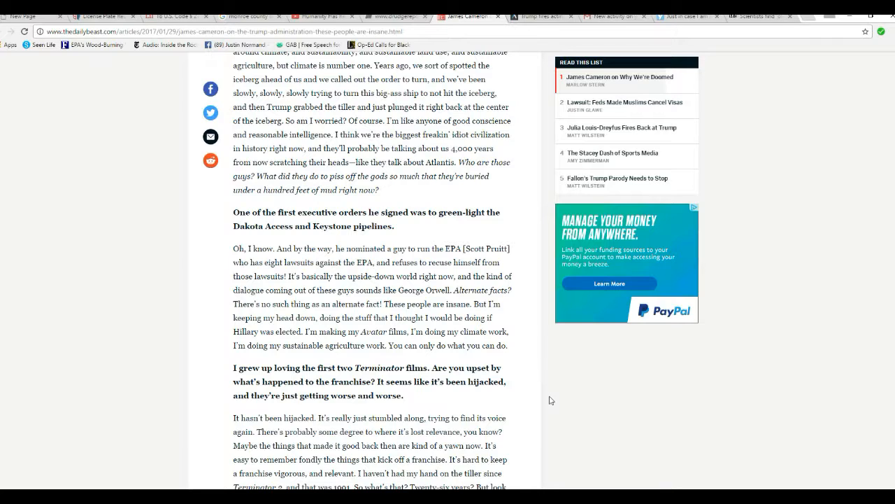
mouse_move(561, 414)
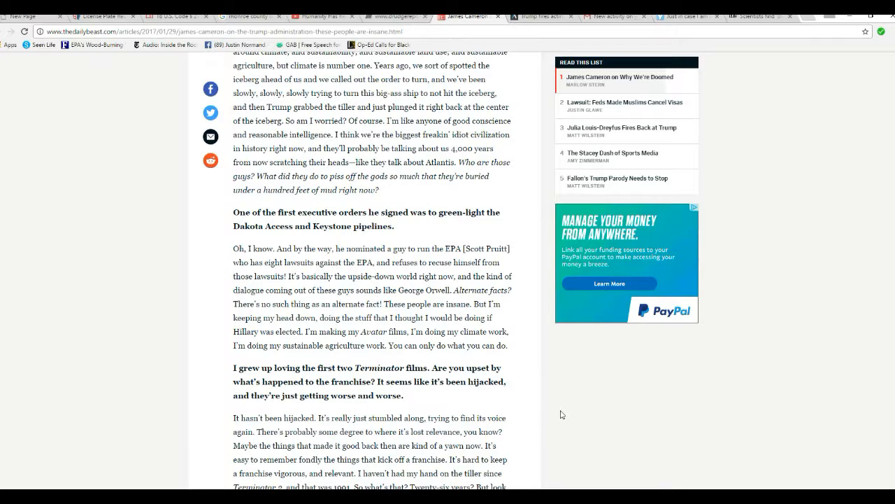
scroll("down", 3)
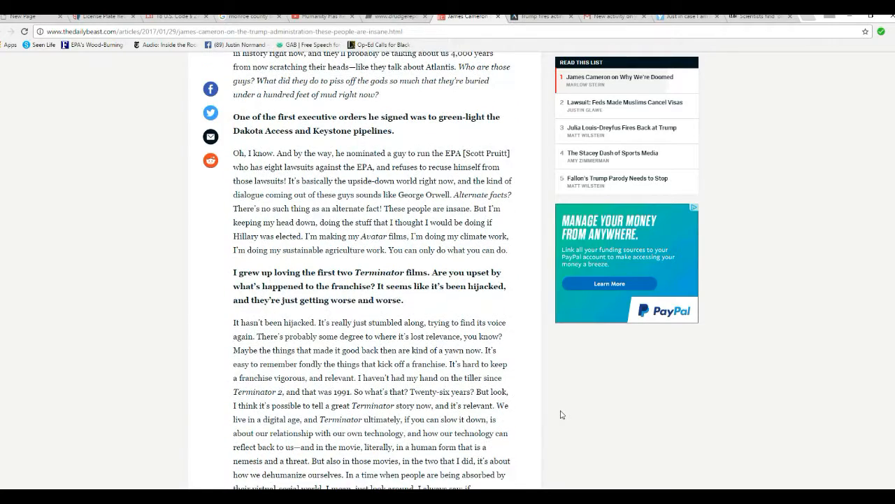
mouse_move(574, 418)
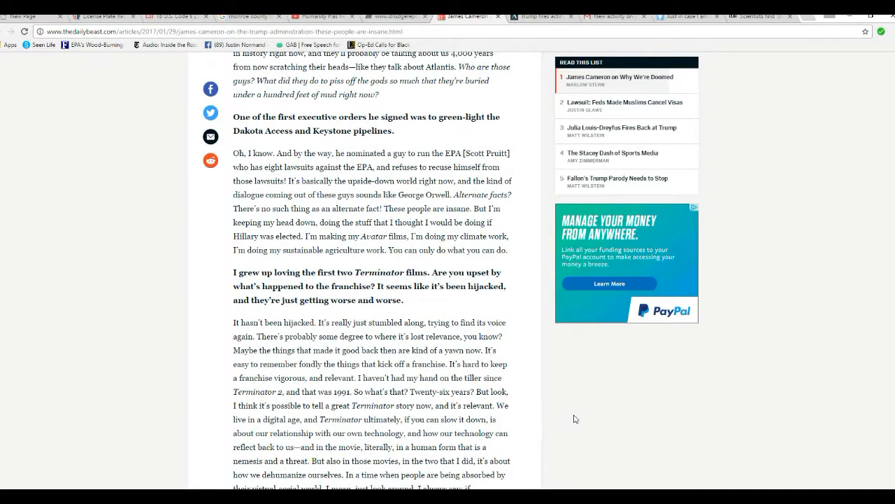
scroll("up", 3)
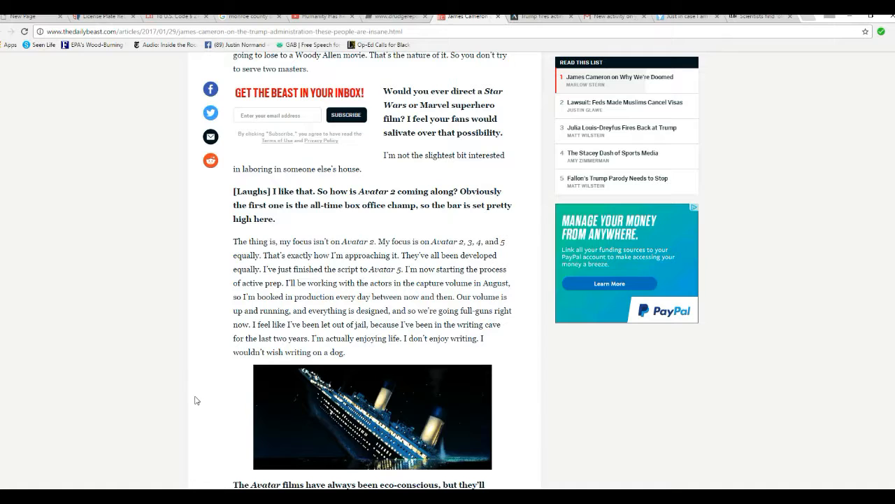
scroll("down", 3)
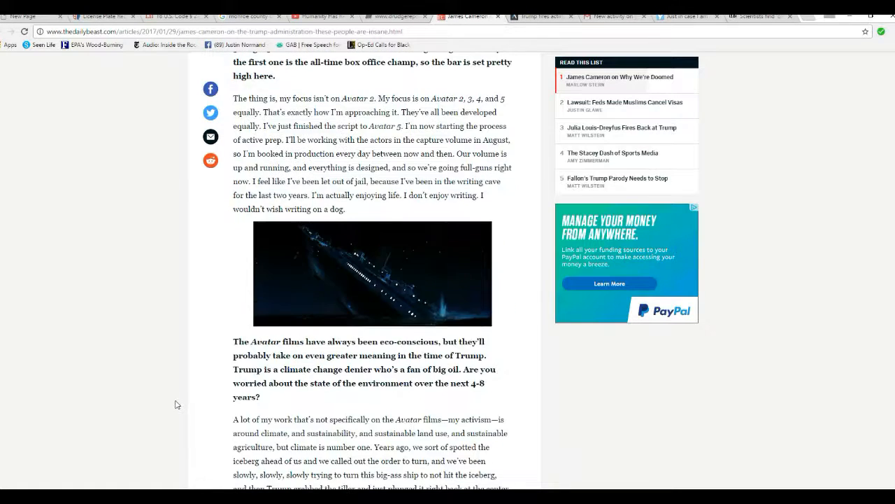
scroll("down", 3)
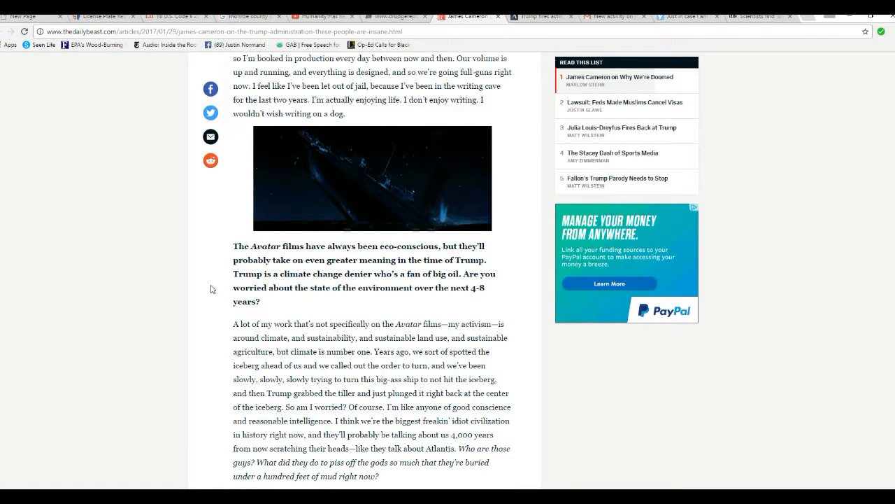